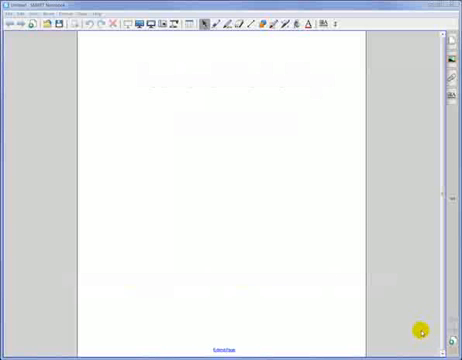
mouse_move(348, 27)
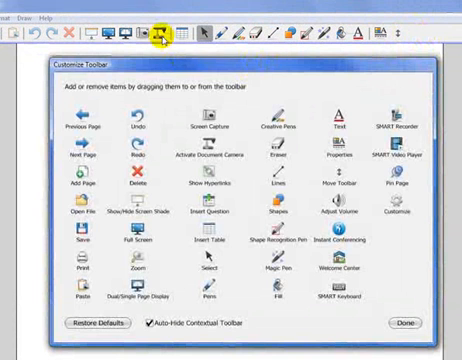
mouse_move(158, 30)
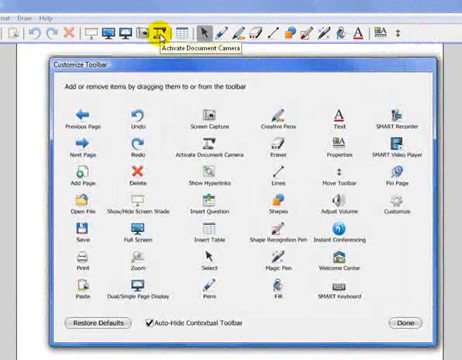
mouse_move(160, 78)
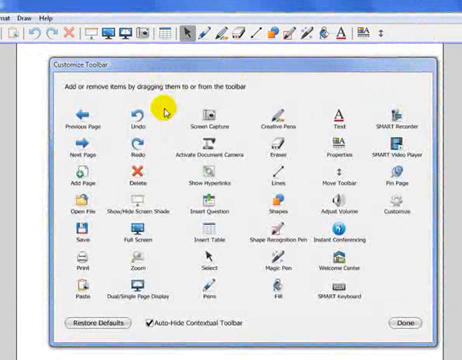
mouse_move(328, 93)
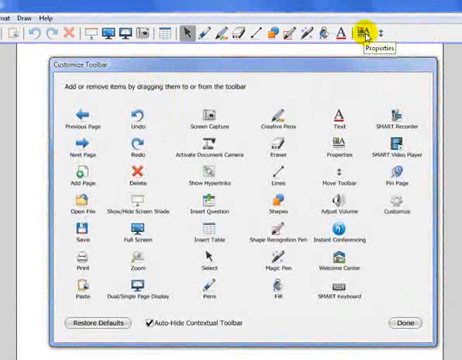
mouse_move(358, 98)
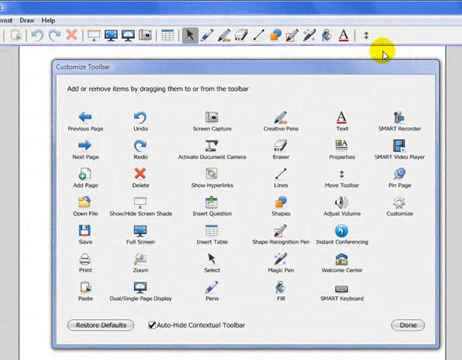
mouse_move(140, 254)
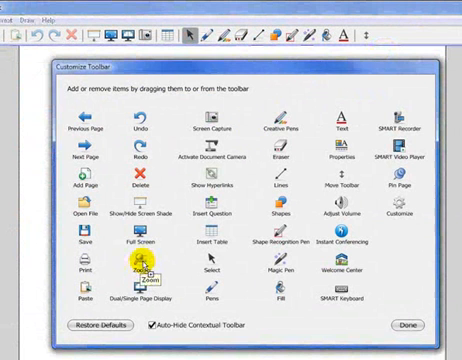
Step: Add the Zoom tool to the SMART Notebook toolbar from the Customize Toolbar dialog
drag(142, 268, 369, 62)
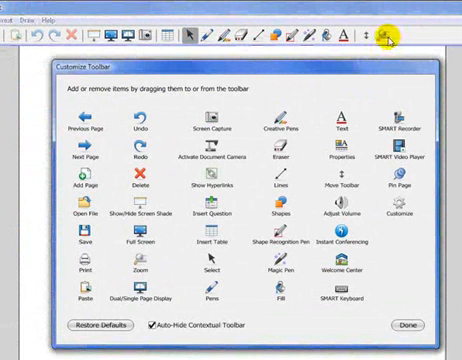
mouse_move(385, 130)
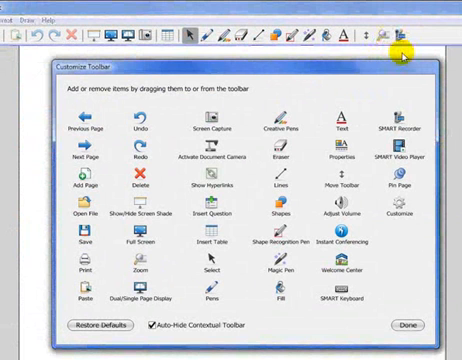
mouse_move(405, 178)
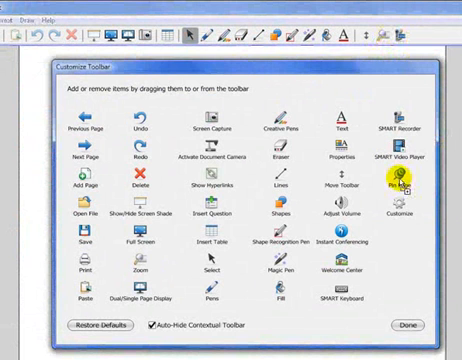
mouse_move(325, 150)
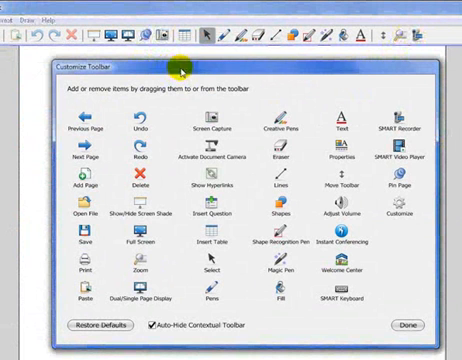
mouse_move(233, 80)
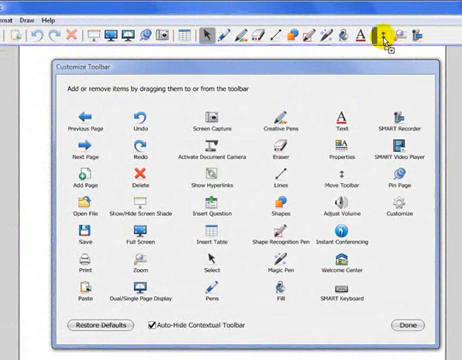
mouse_move(437, 38)
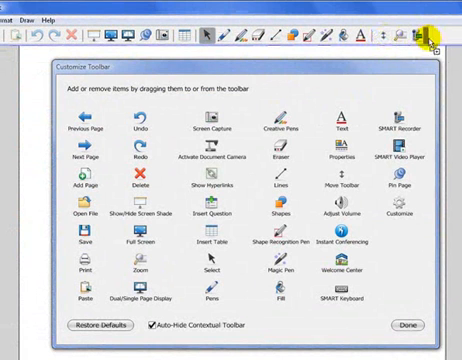